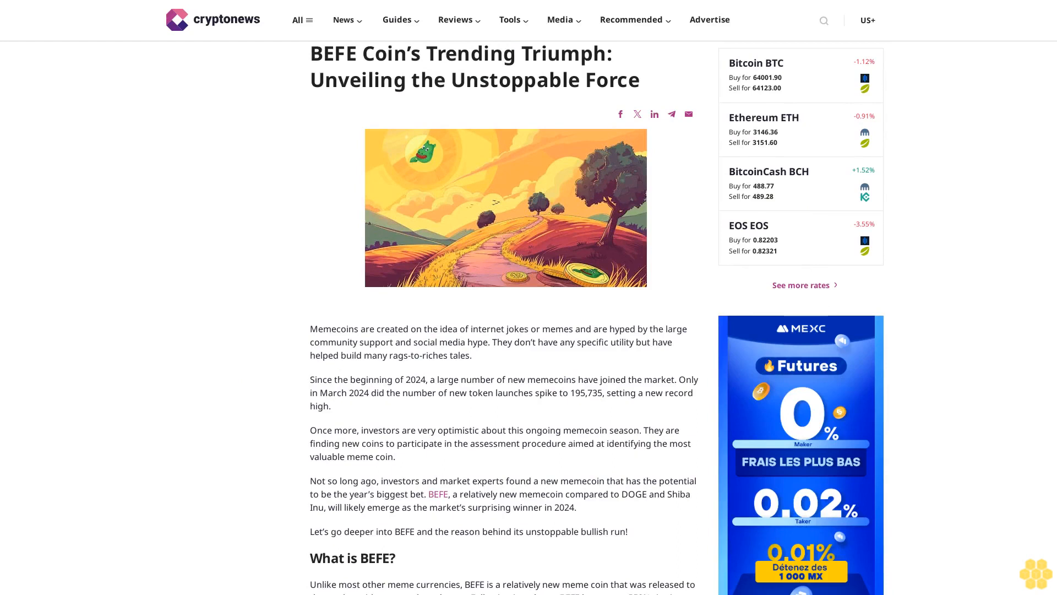
pyautogui.scroll(-3)
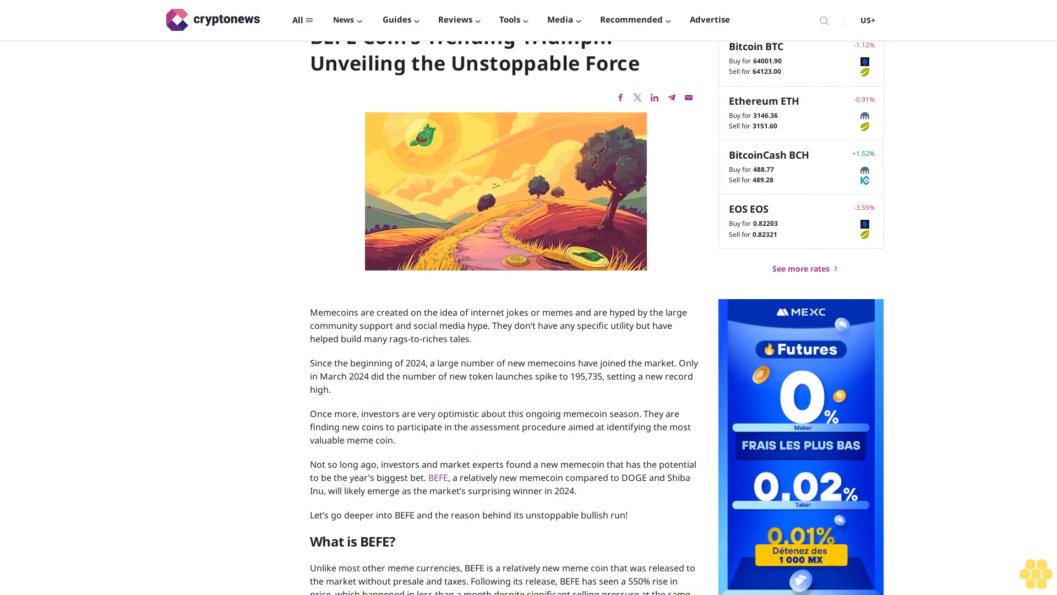
pyautogui.scroll(-3)
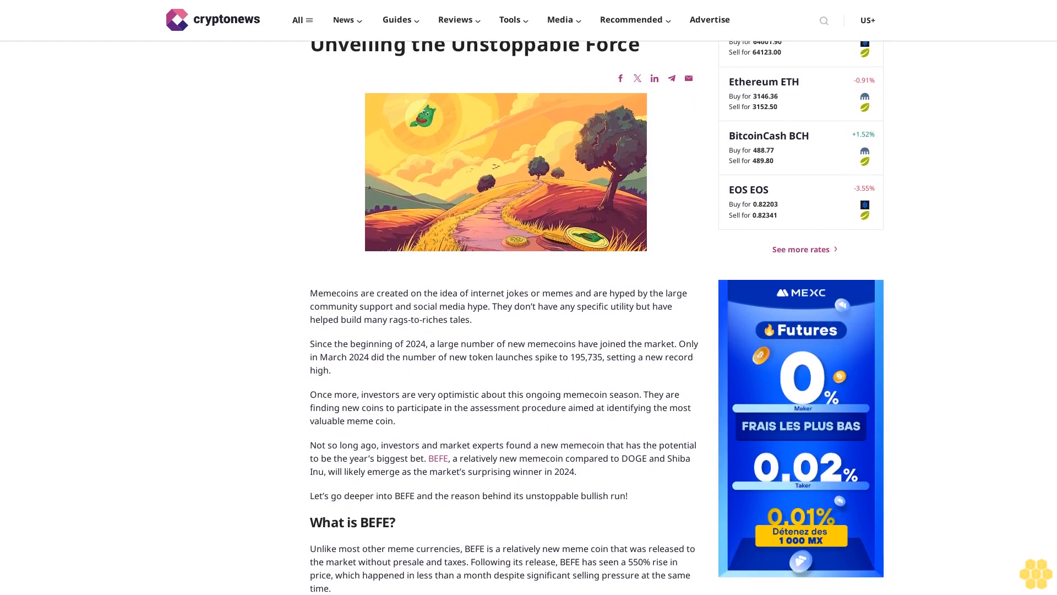
pyautogui.scroll(-3)
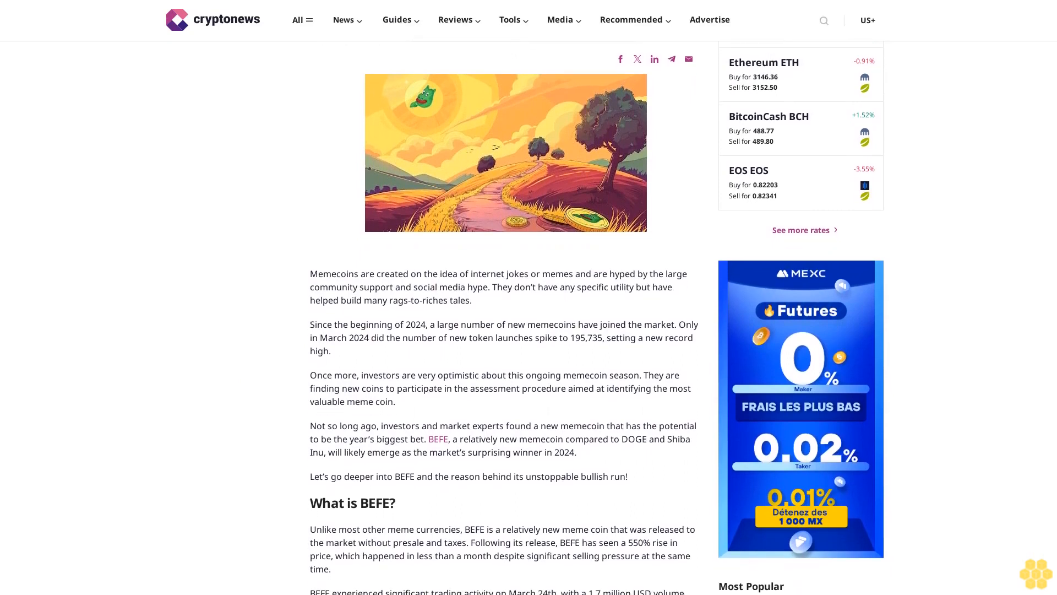
pyautogui.scroll(-3)
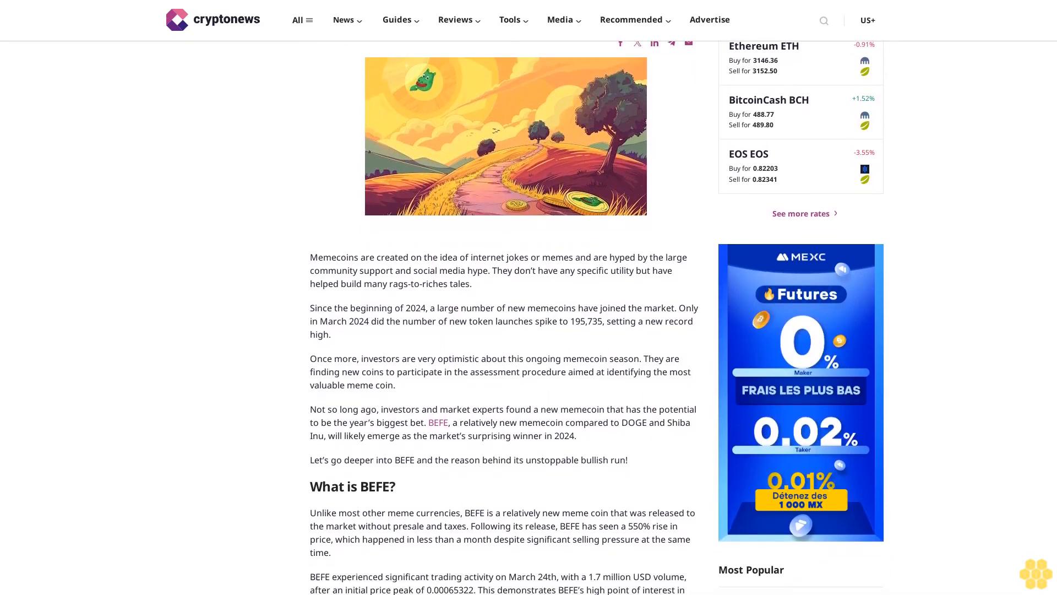
pyautogui.scroll(-3)
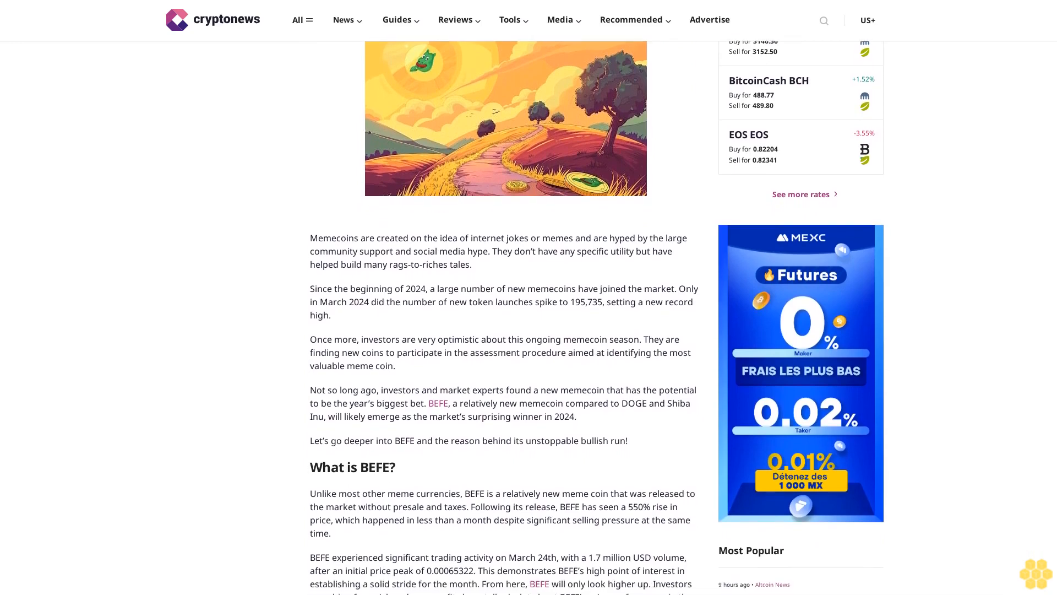
pyautogui.scroll(-3)
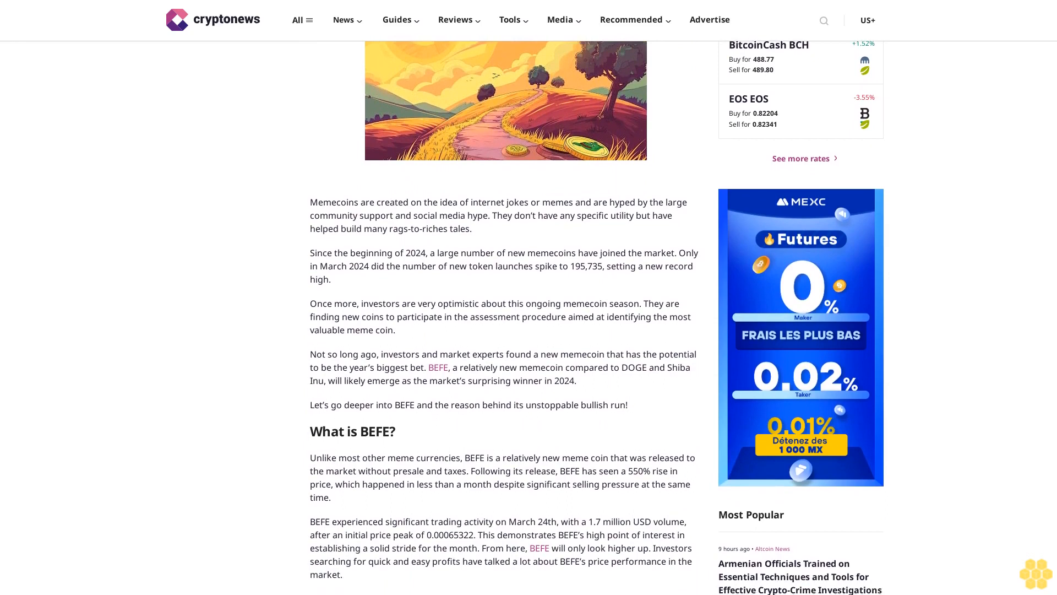
pyautogui.scroll(-3)
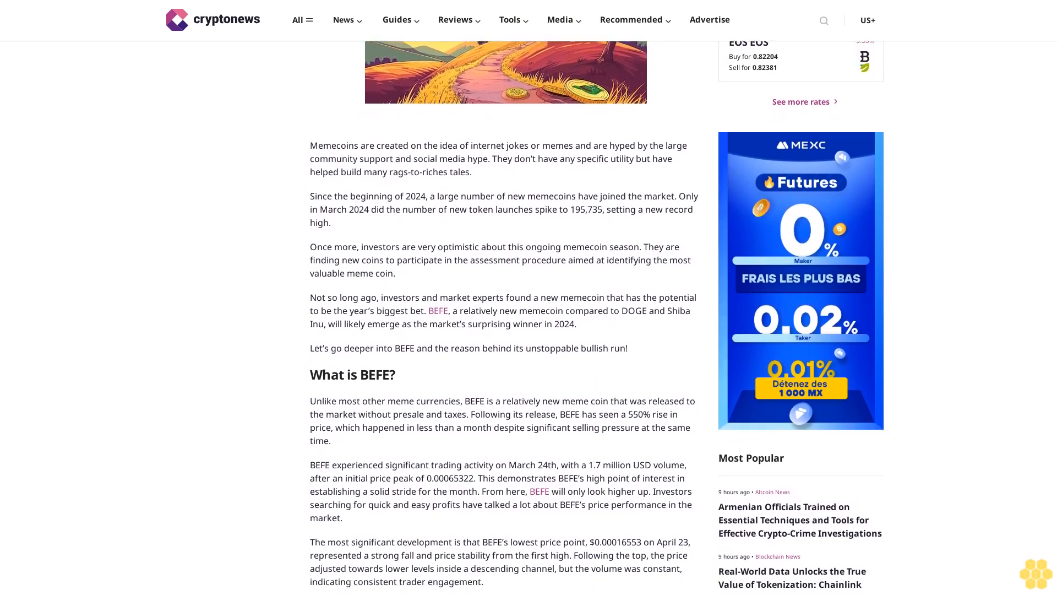
pyautogui.scroll(-3)
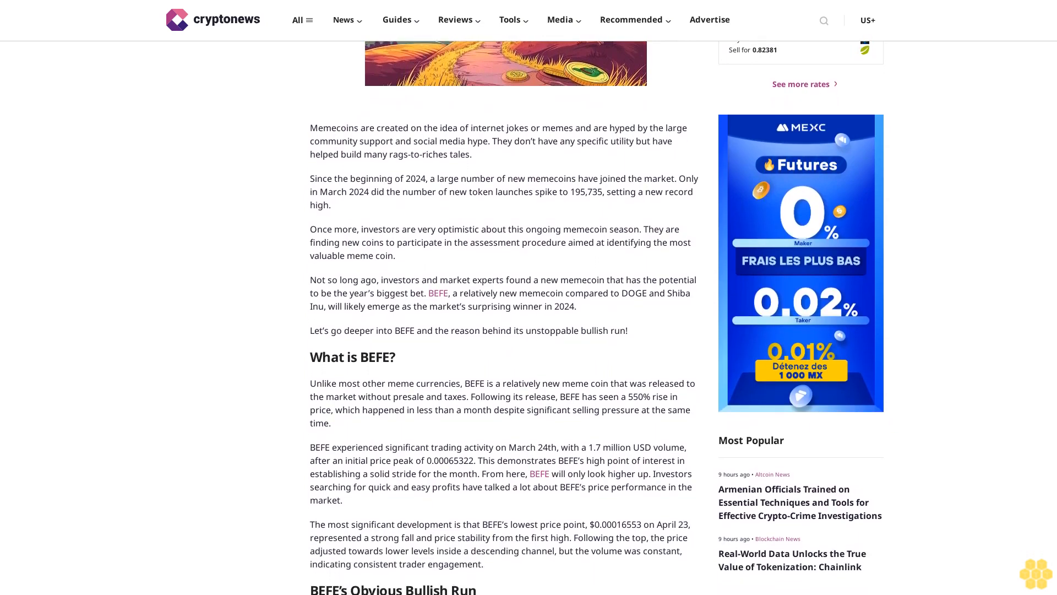
pyautogui.scroll(-3)
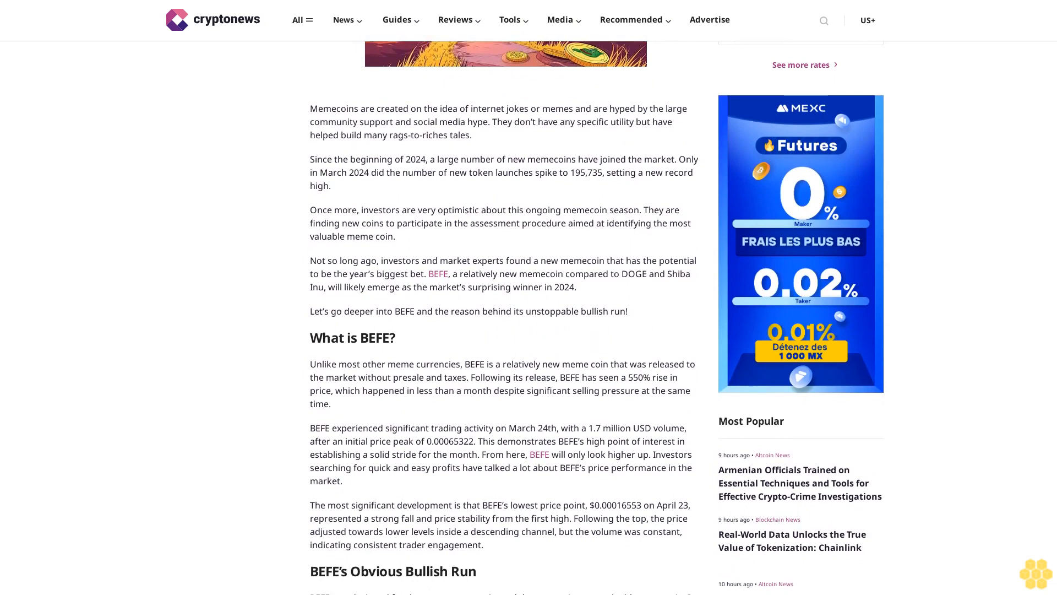
pyautogui.scroll(-3)
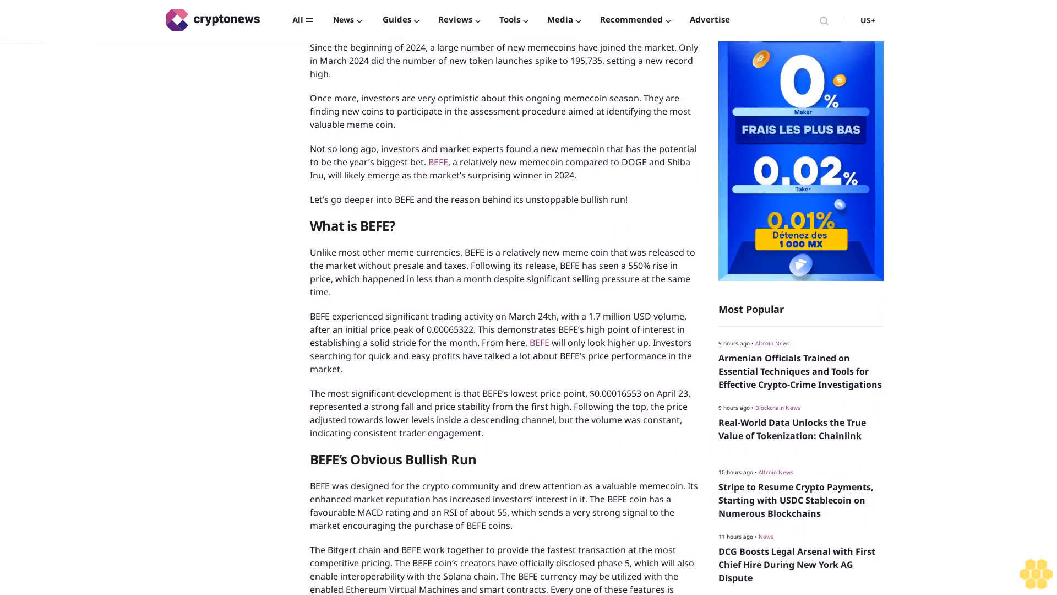
pyautogui.scroll(-3)
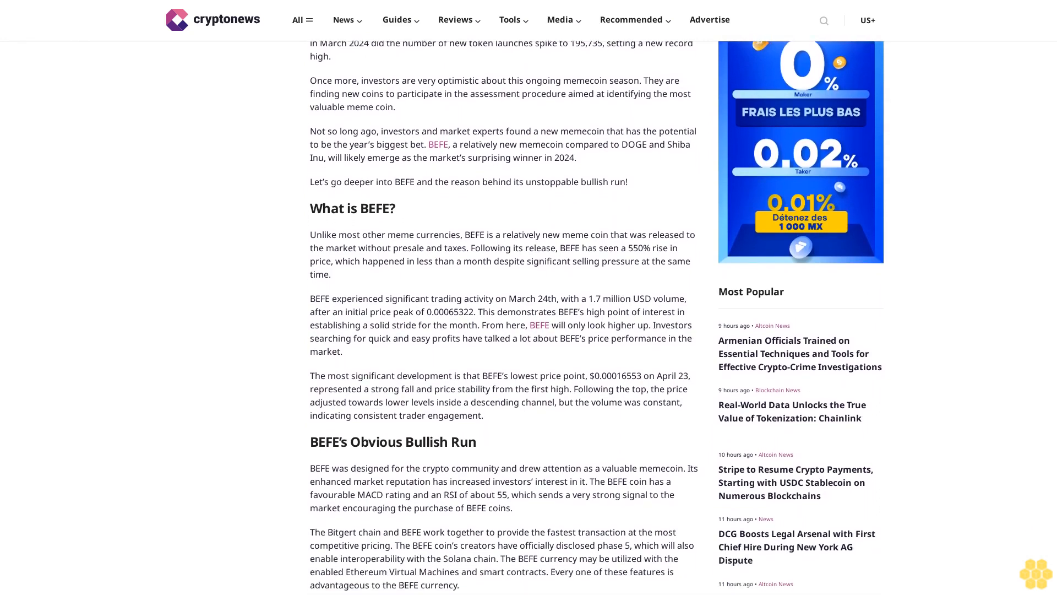
pyautogui.scroll(-3)
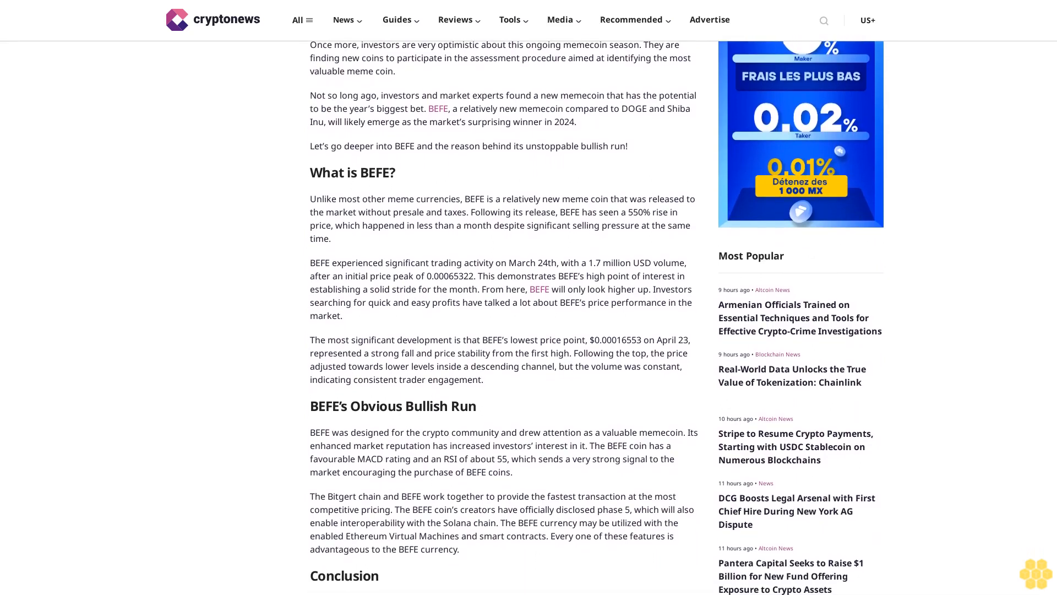
pyautogui.scroll(-3)
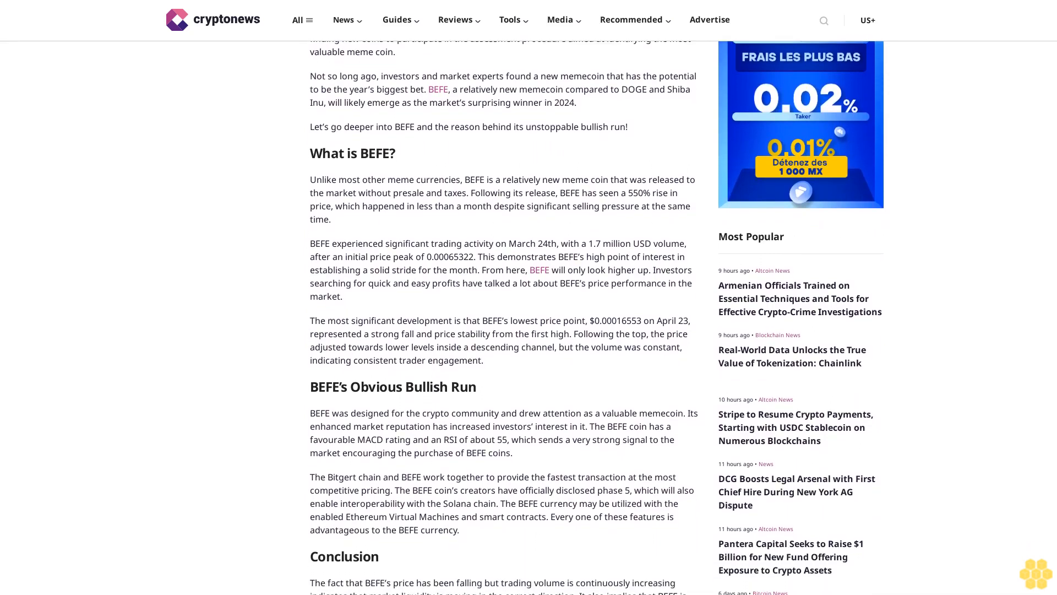
pyautogui.scroll(-3)
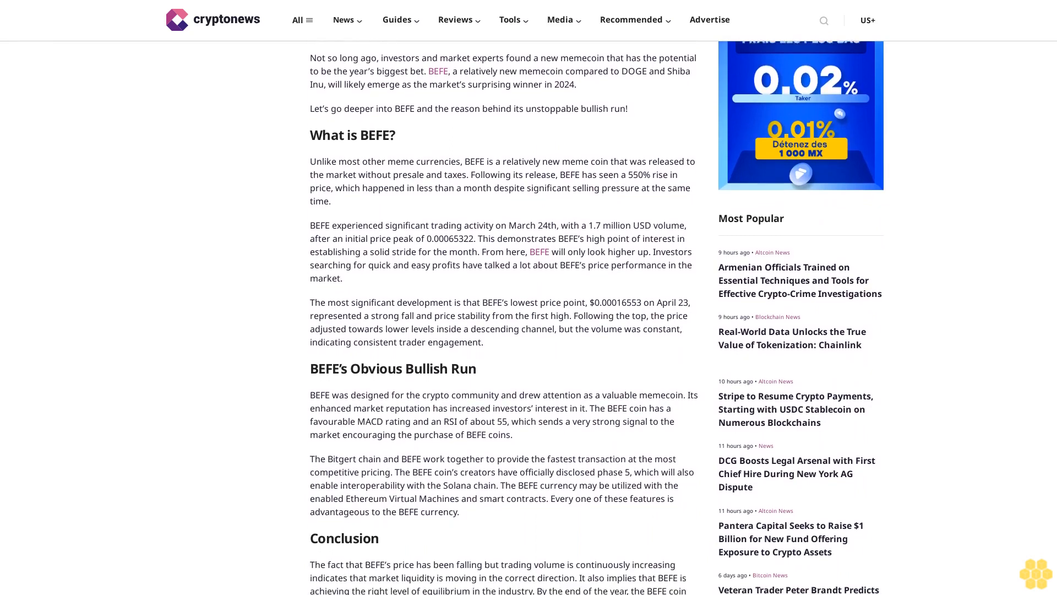
pyautogui.scroll(-3)
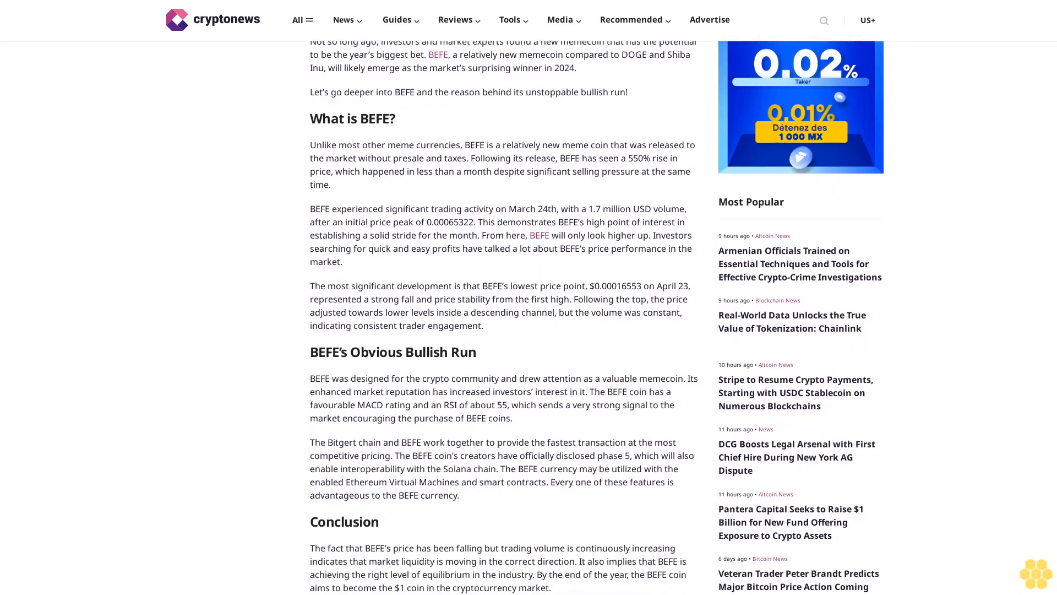
pyautogui.scroll(-3)
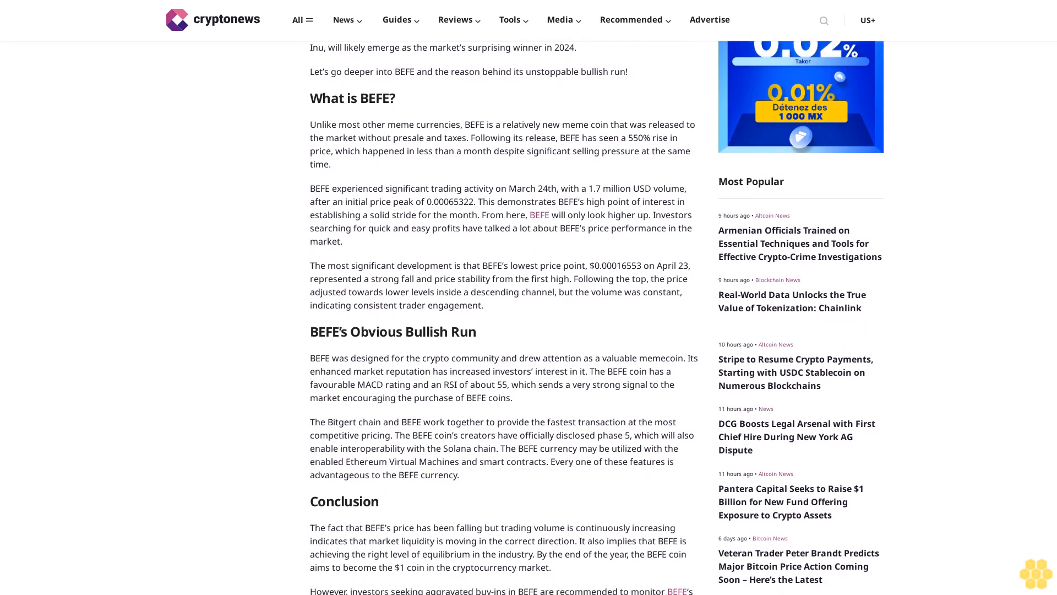
pyautogui.scroll(-3)
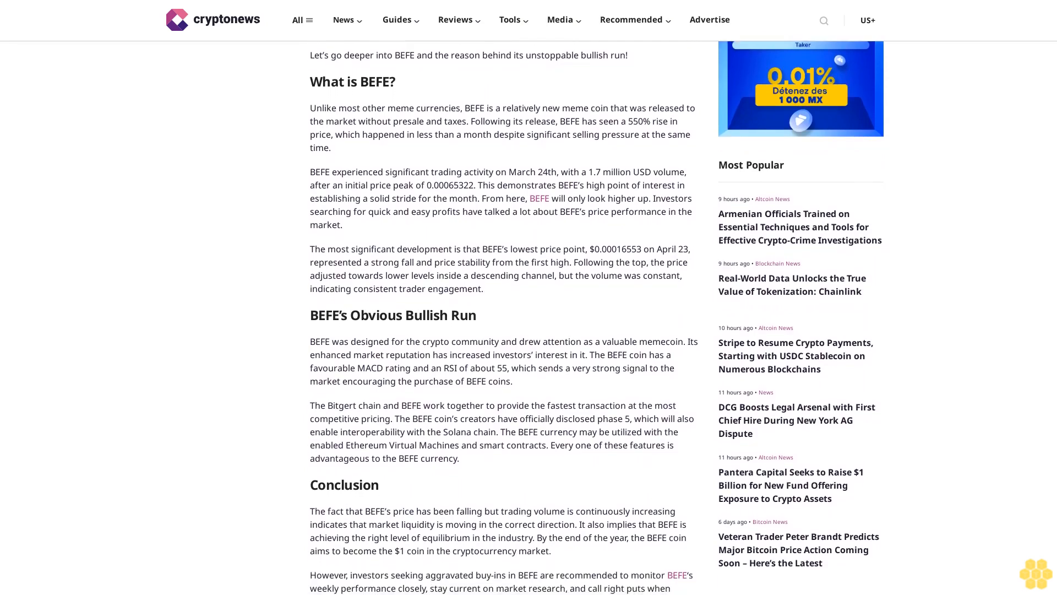
pyautogui.scroll(-3)
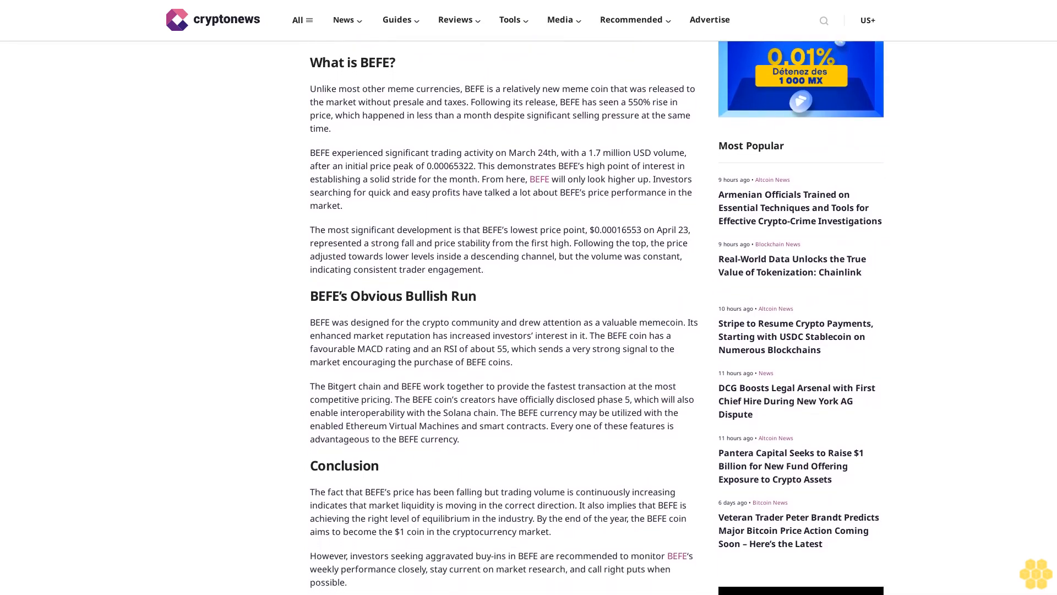
pyautogui.scroll(-3)
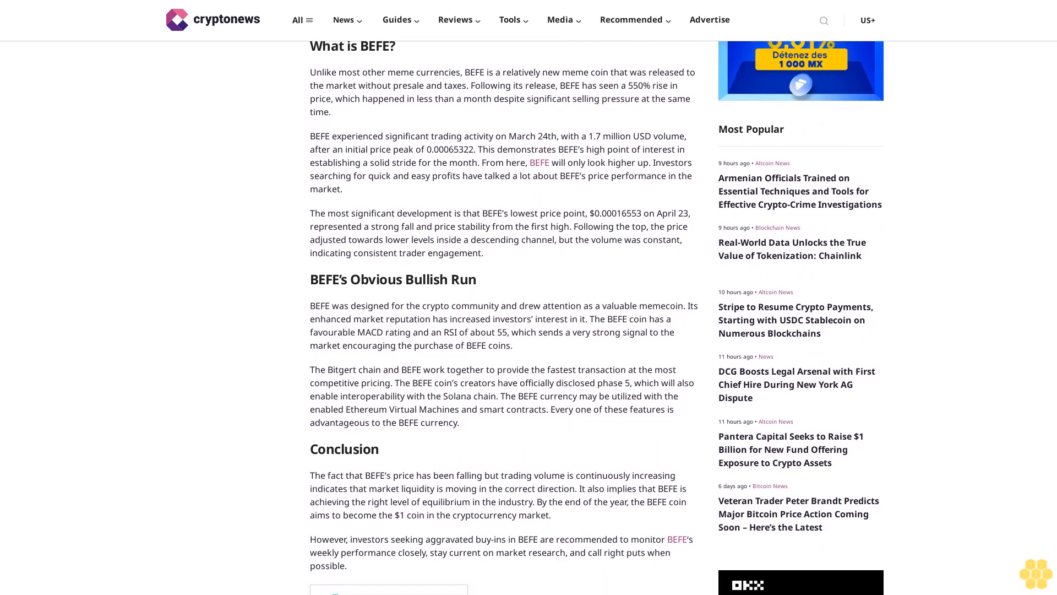
pyautogui.scroll(-3)
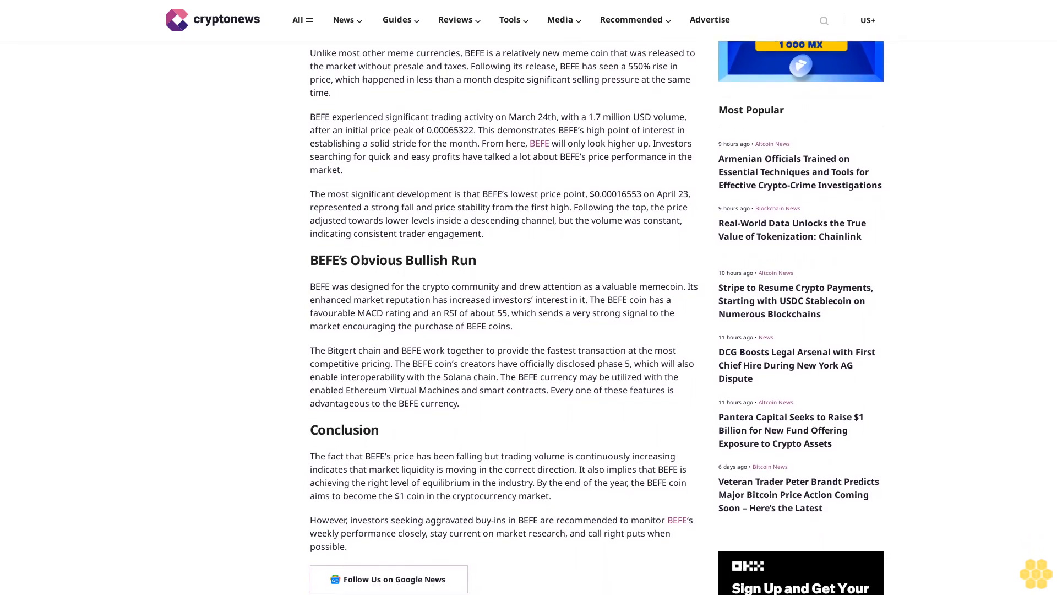
pyautogui.scroll(-3)
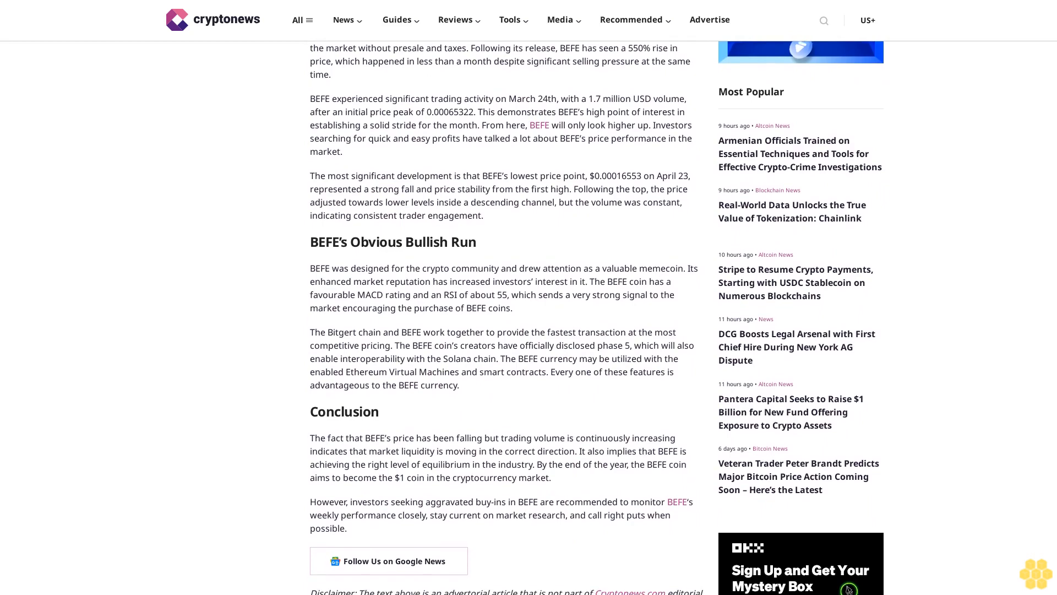
pyautogui.scroll(-3)
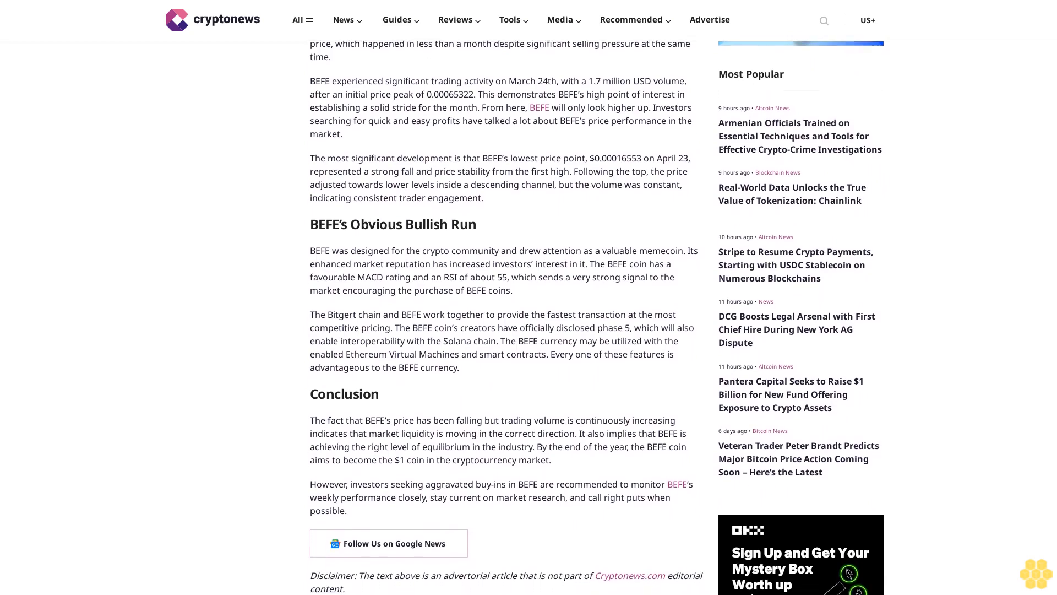
pyautogui.scroll(-3)
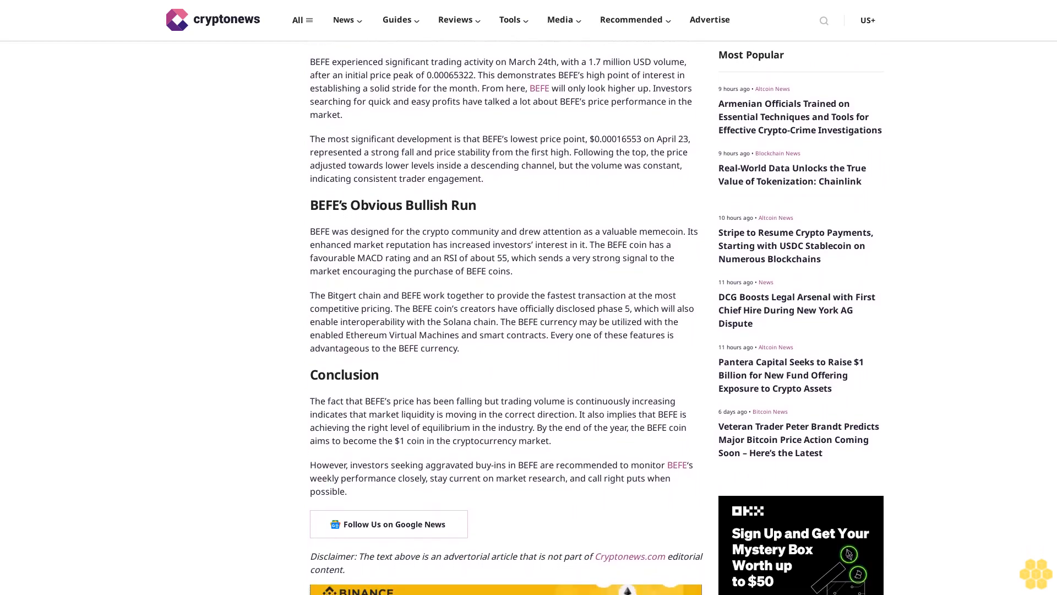
pyautogui.scroll(-3)
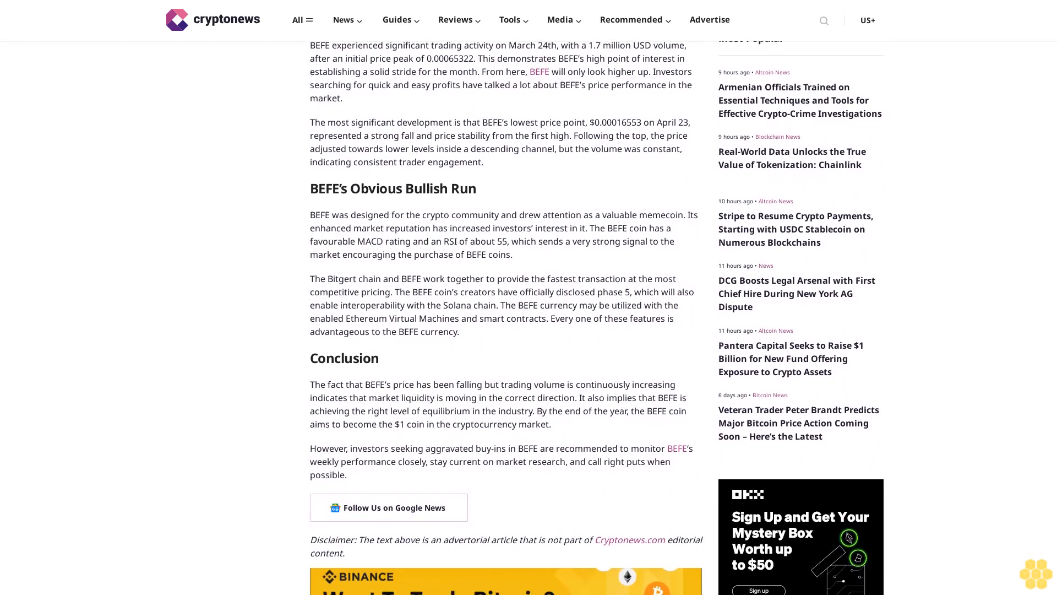
pyautogui.scroll(-3)
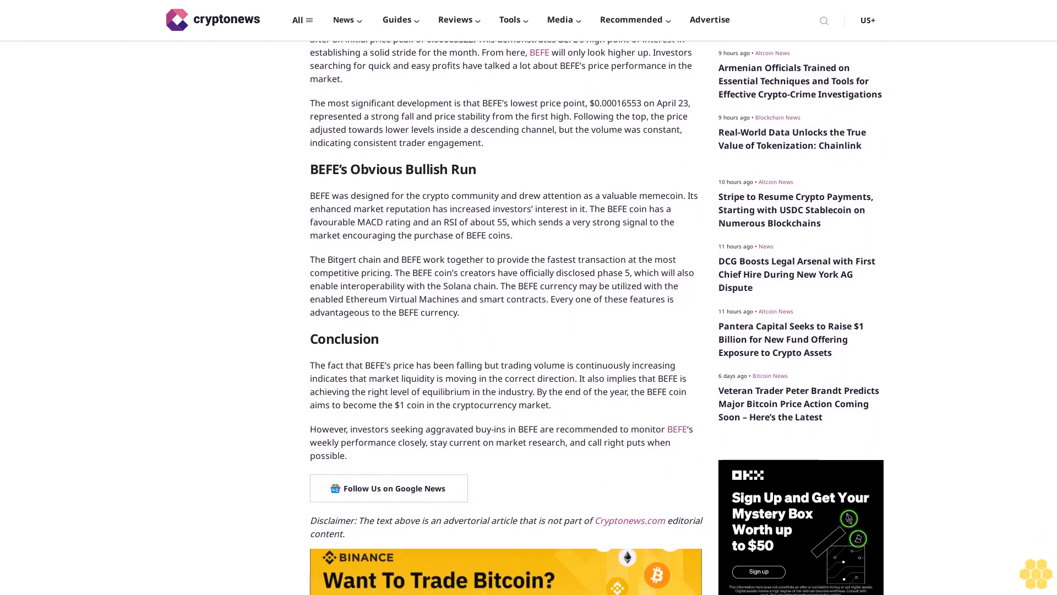
pyautogui.scroll(-3)
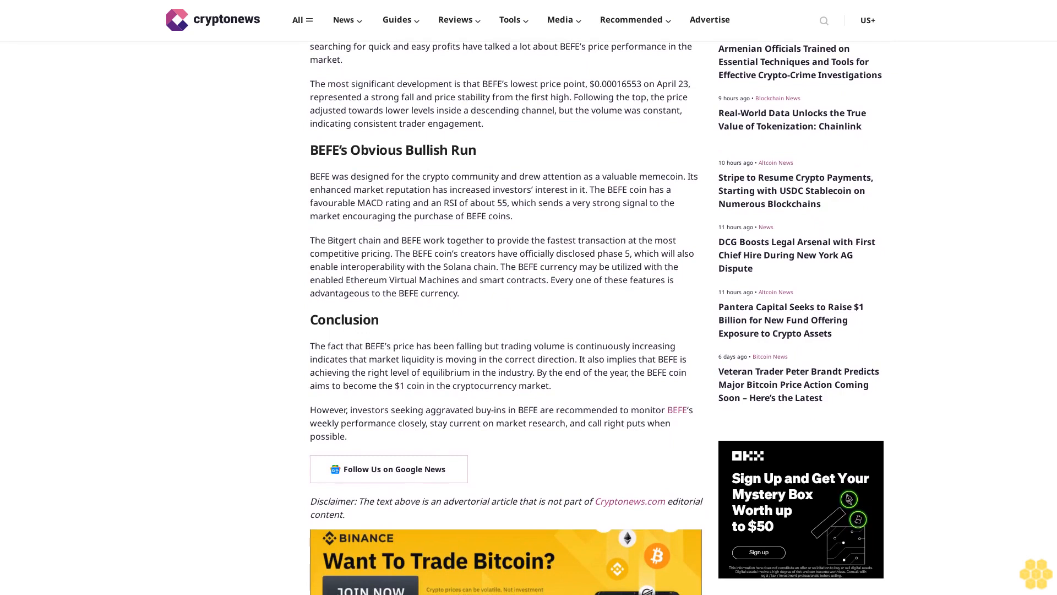
pyautogui.scroll(-3)
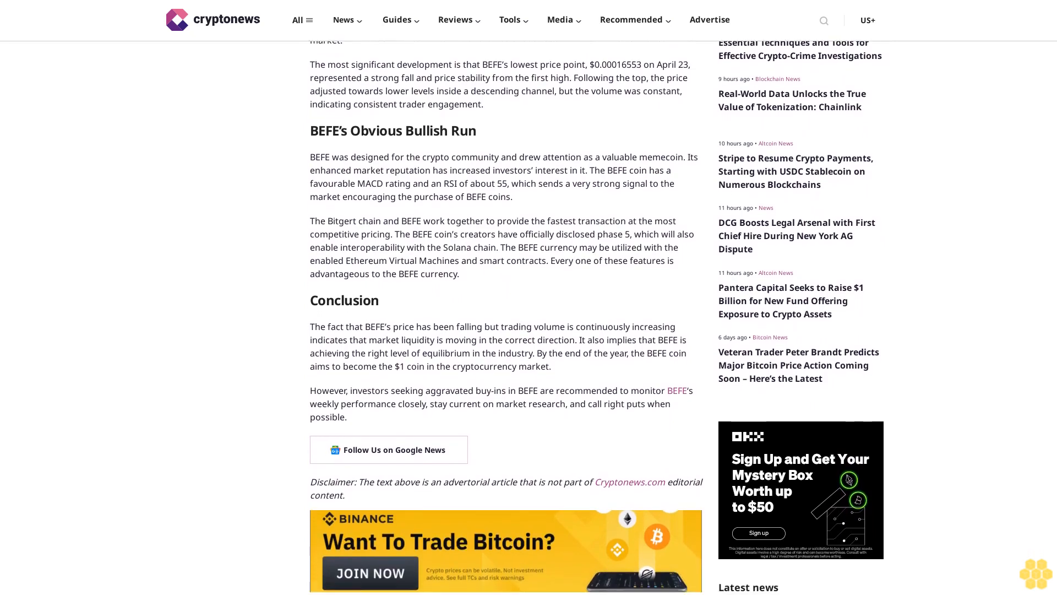
pyautogui.scroll(-3)
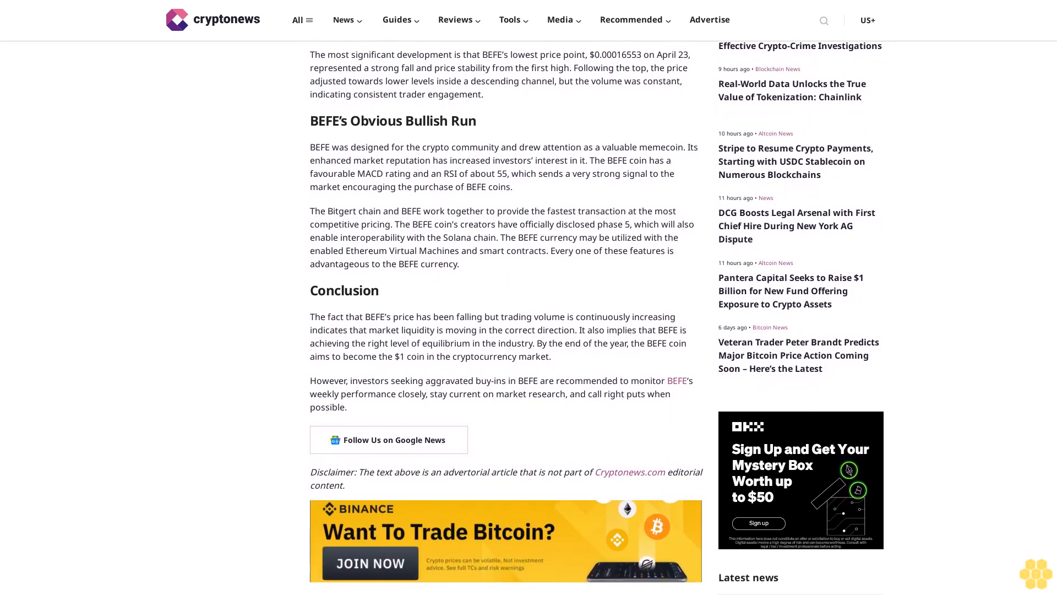